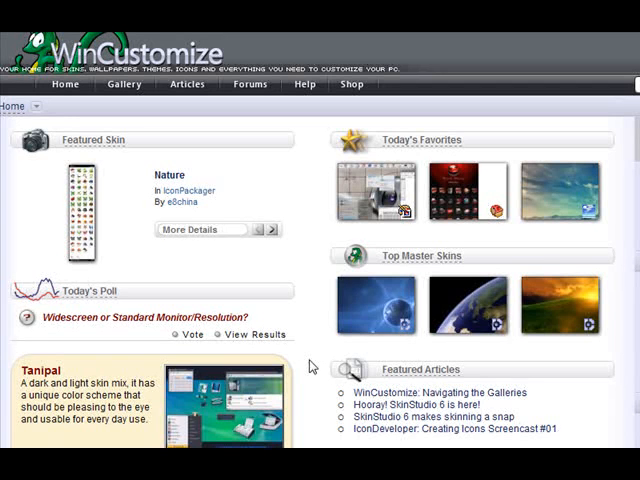
mouse_move(312, 360)
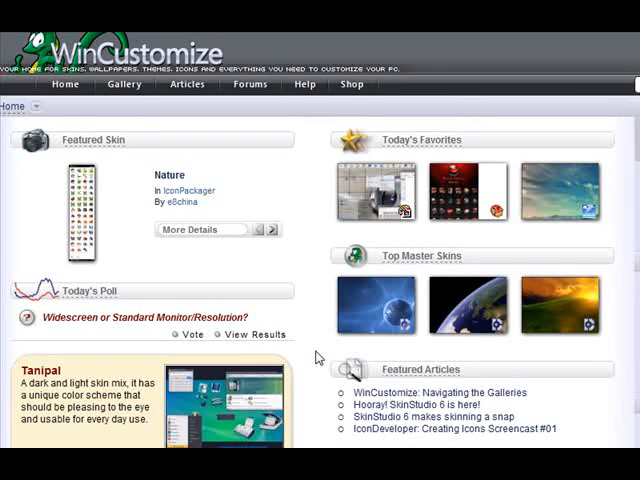
- Return to the main gallery overview and look through its Newest and Most Popular sections
scroll("down", 3)
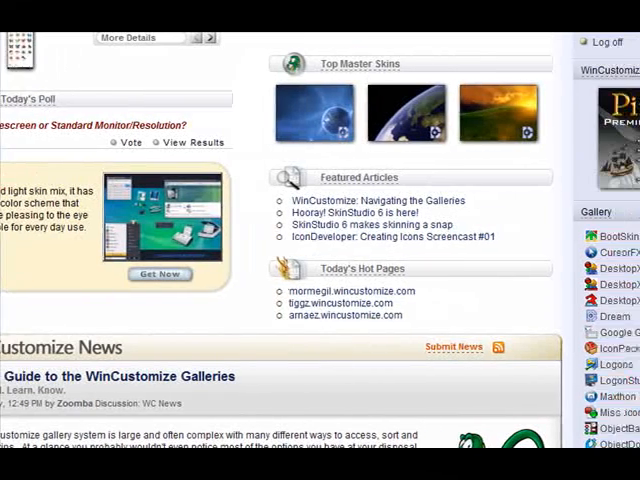
scroll("down", 3)
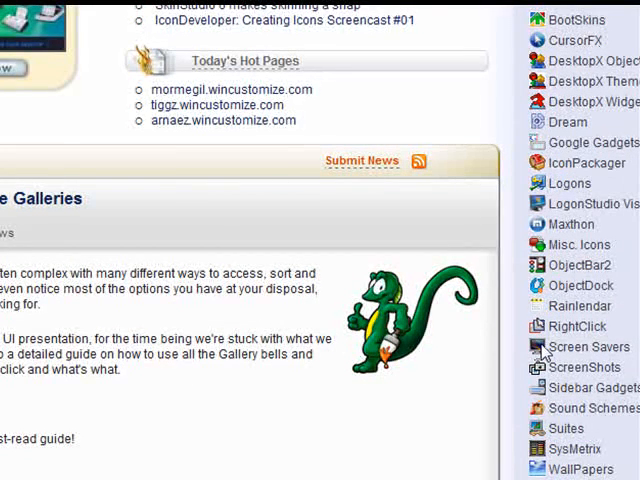
mouse_move(552, 210)
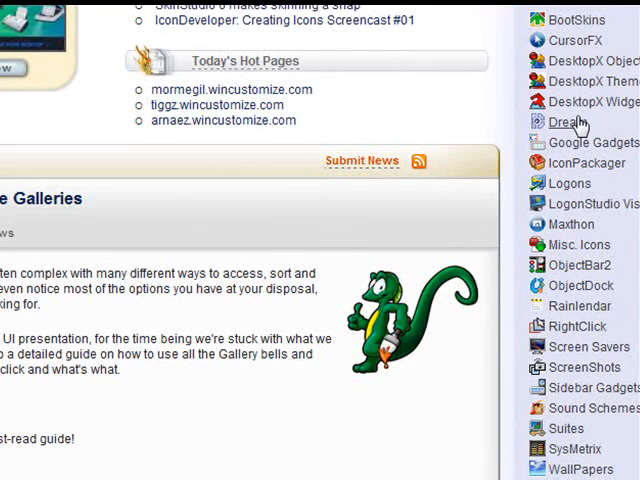
mouse_move(616, 312)
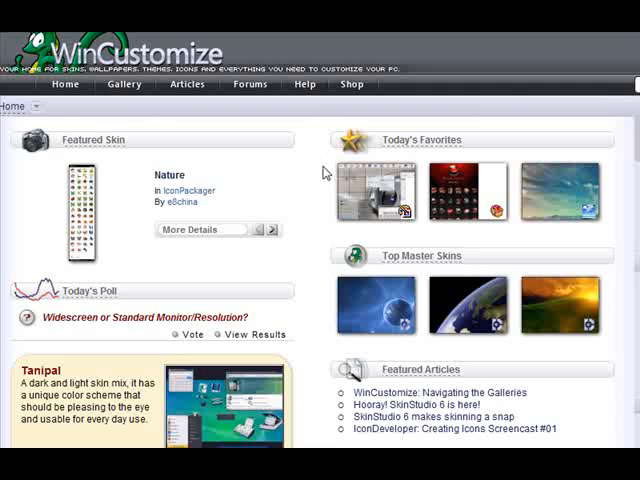
mouse_move(158, 126)
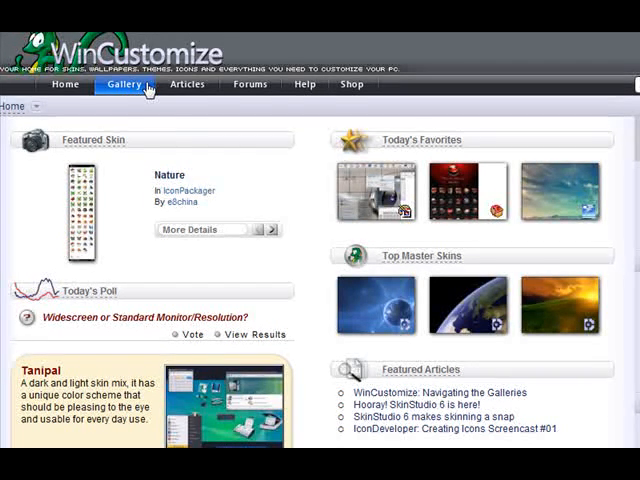
left_click(124, 84)
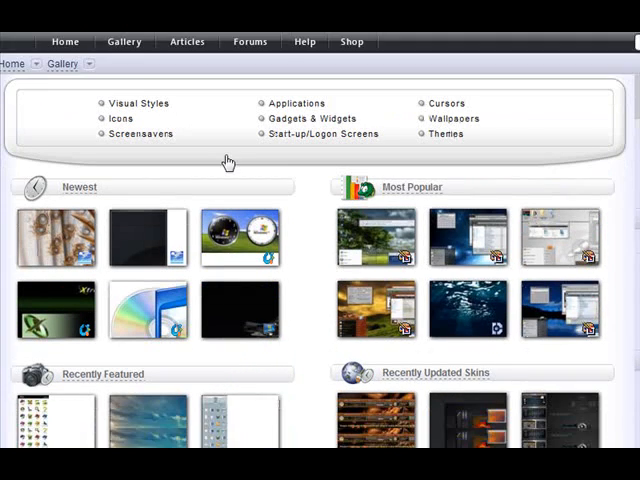
scroll("down", 3)
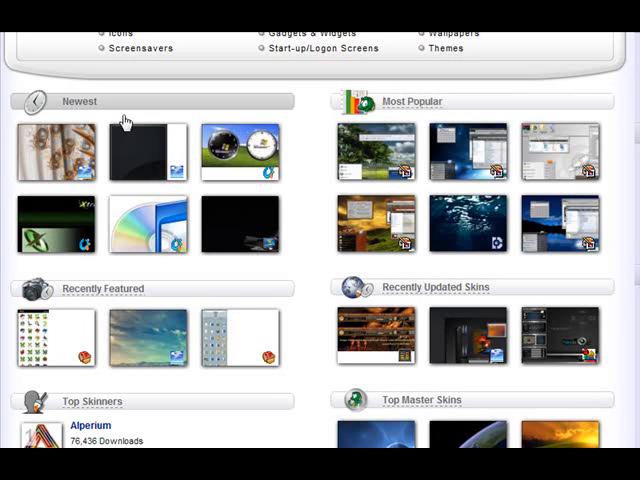
mouse_move(84, 112)
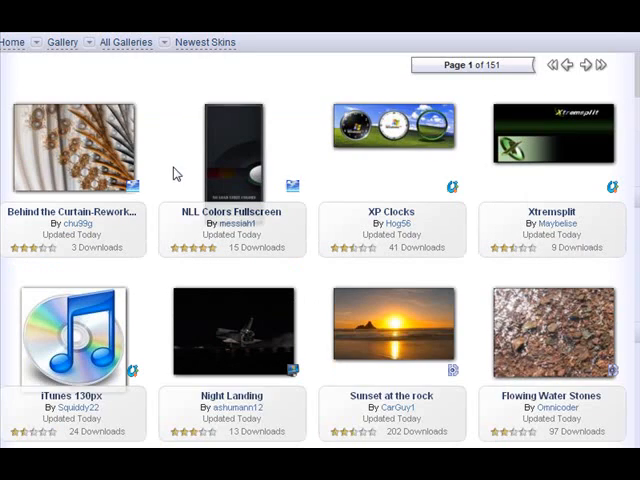
scroll("down", 3)
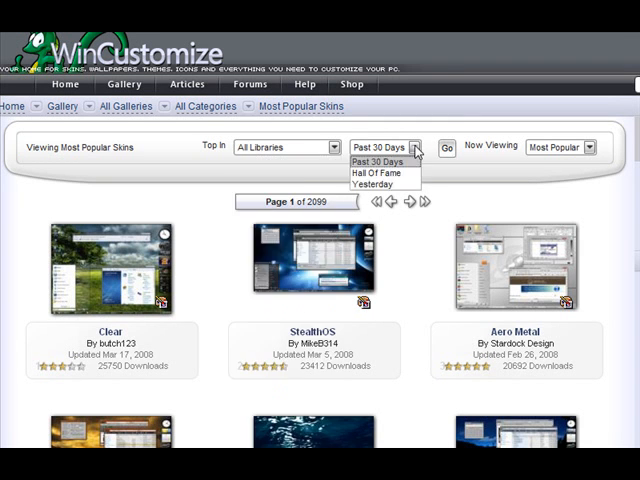
mouse_move(378, 188)
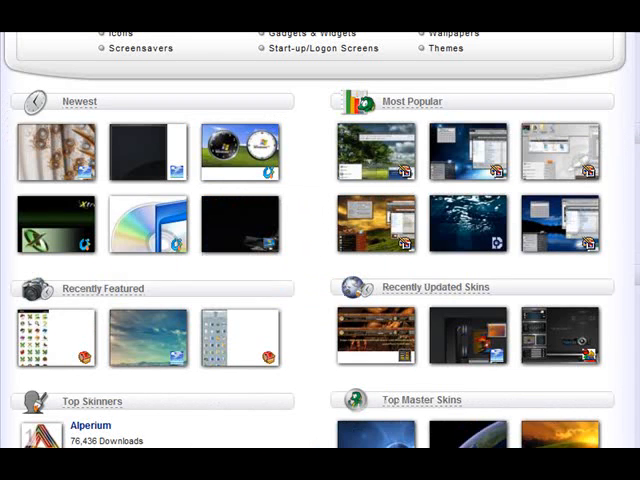
scroll("down", 3)
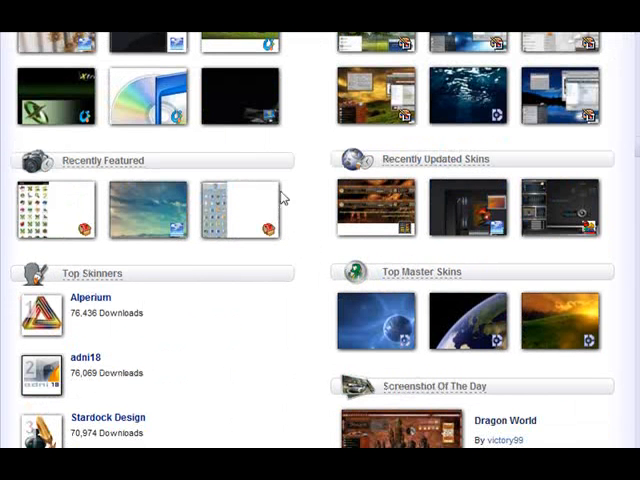
mouse_move(222, 168)
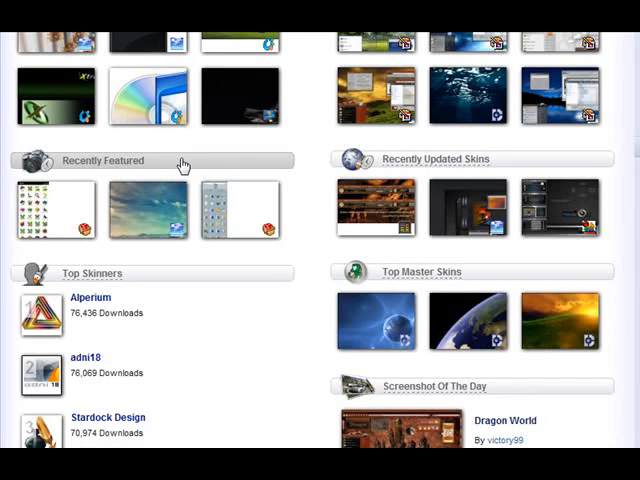
mouse_move(336, 172)
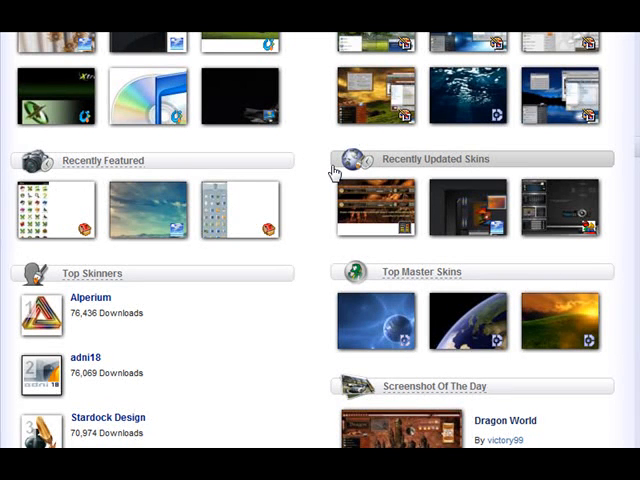
mouse_move(360, 278)
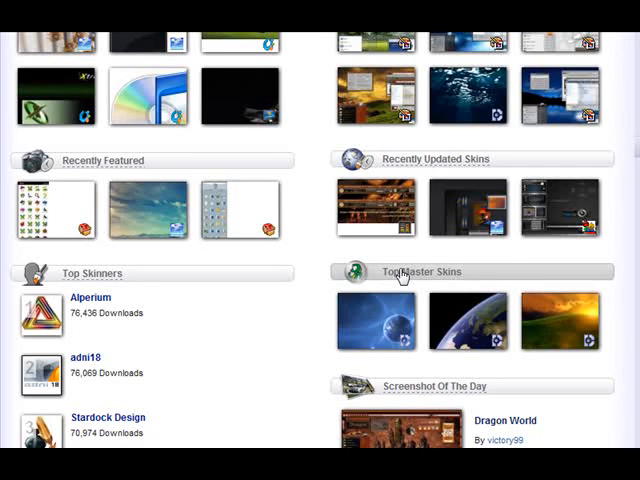
- Show the full Top Master Skins list led by Utopia Prime and Good Night Earth and browse down it
left_click(396, 272)
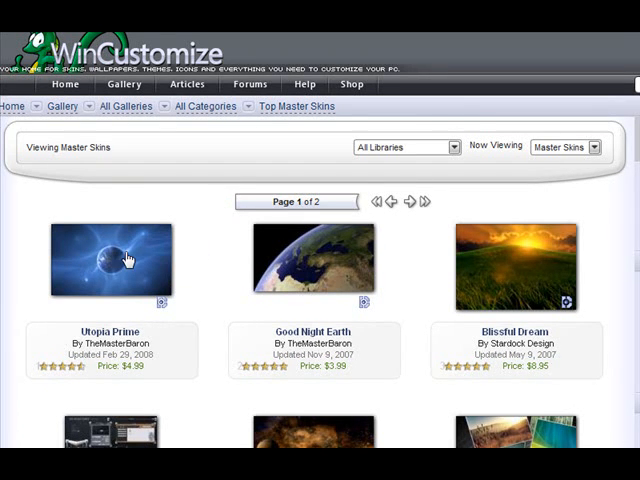
mouse_move(148, 268)
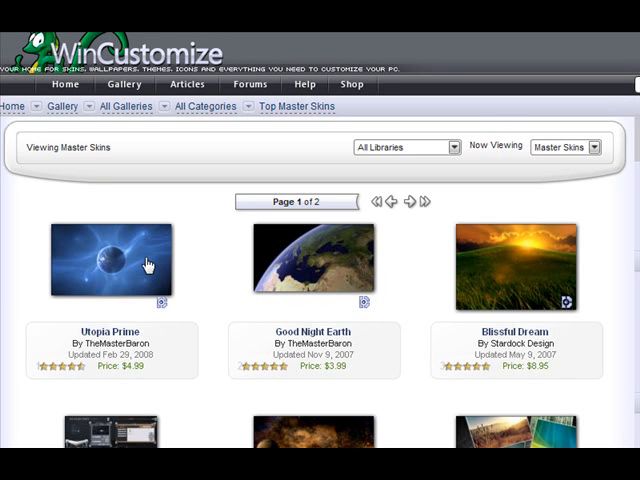
mouse_move(210, 264)
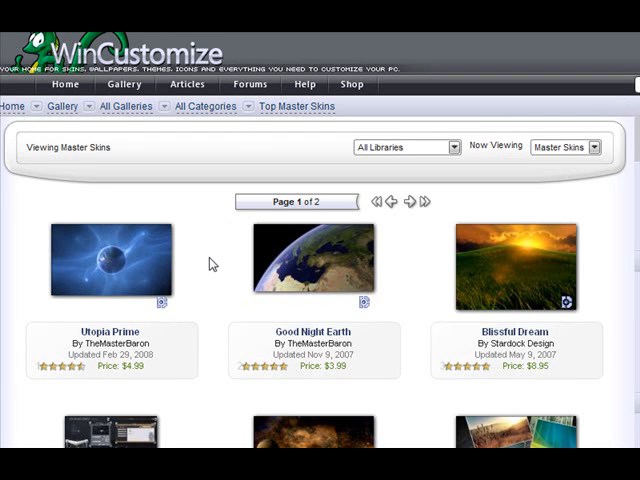
scroll("down", 3)
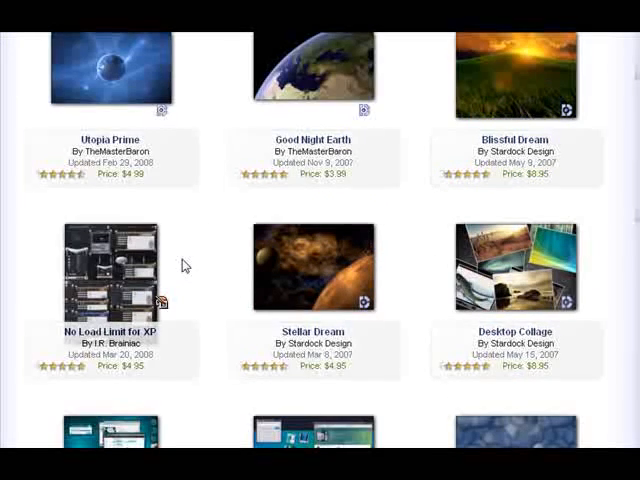
scroll("down", 3)
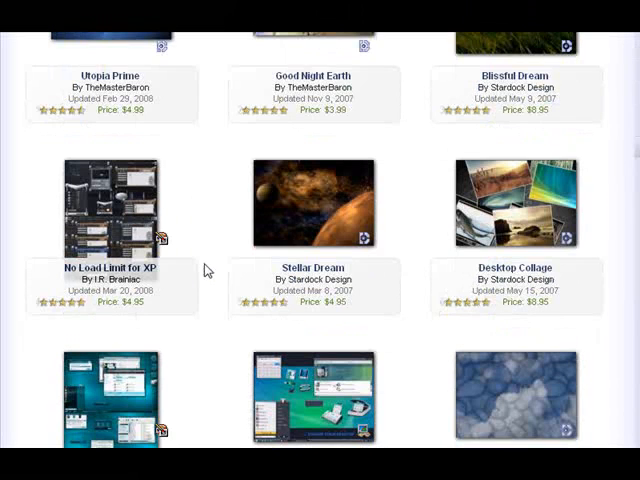
scroll("down", 3)
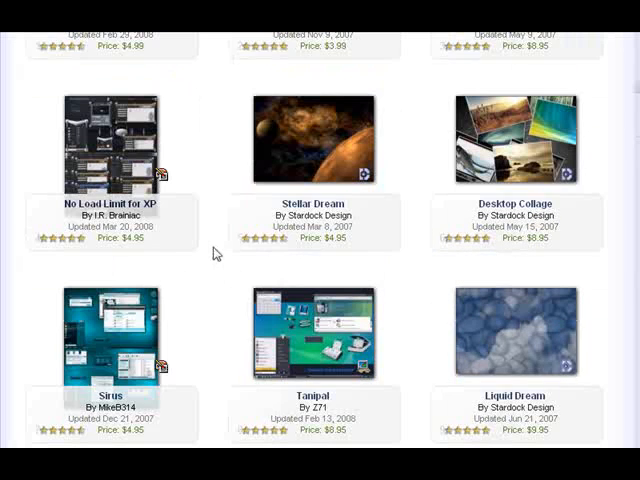
scroll("down", 3)
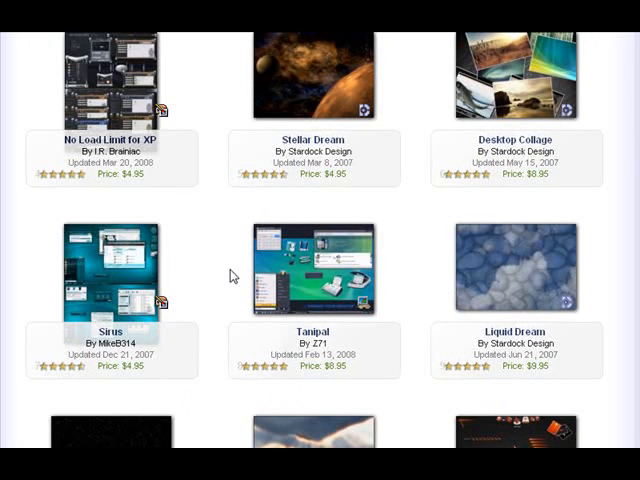
scroll("down", 3)
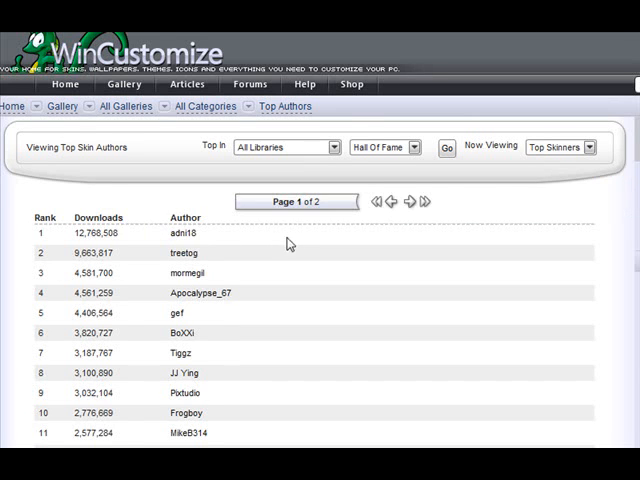
scroll("down", 3)
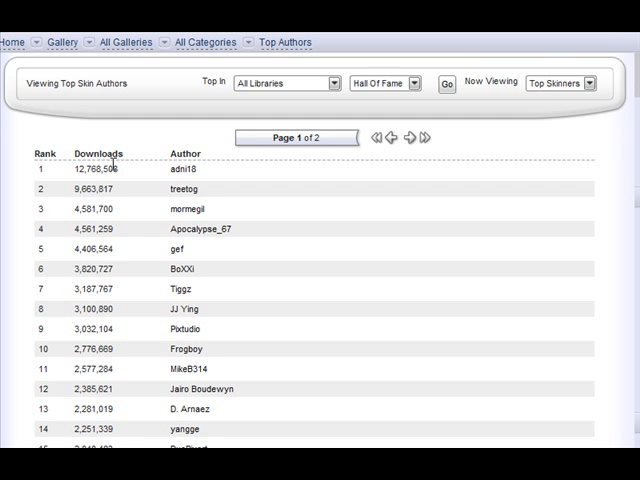
mouse_move(144, 136)
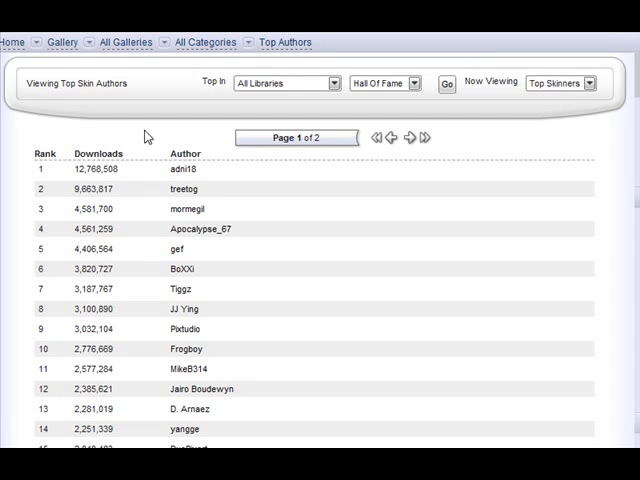
mouse_move(178, 174)
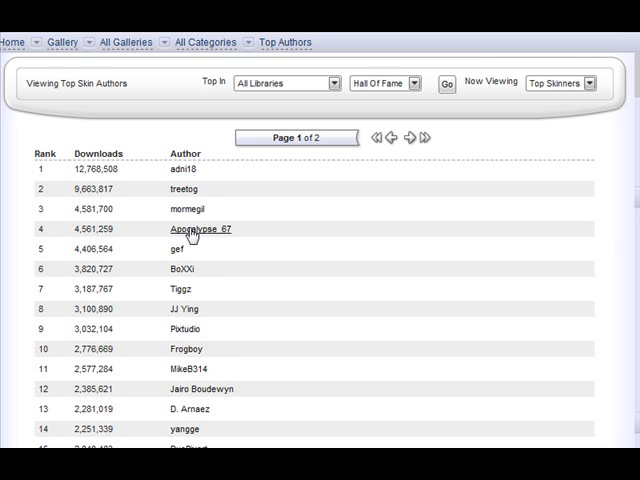
mouse_move(178, 288)
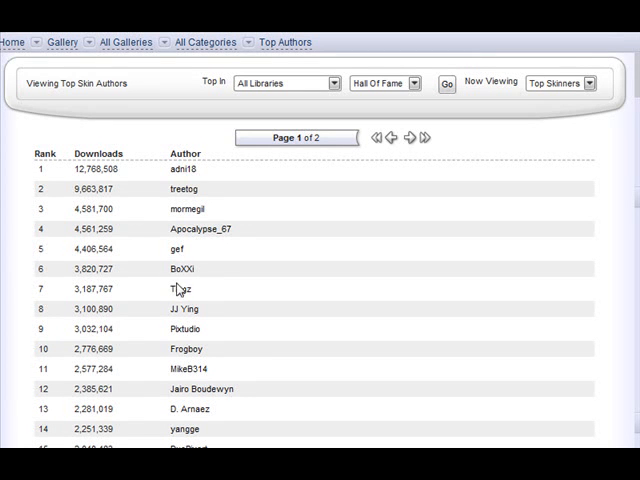
mouse_move(164, 120)
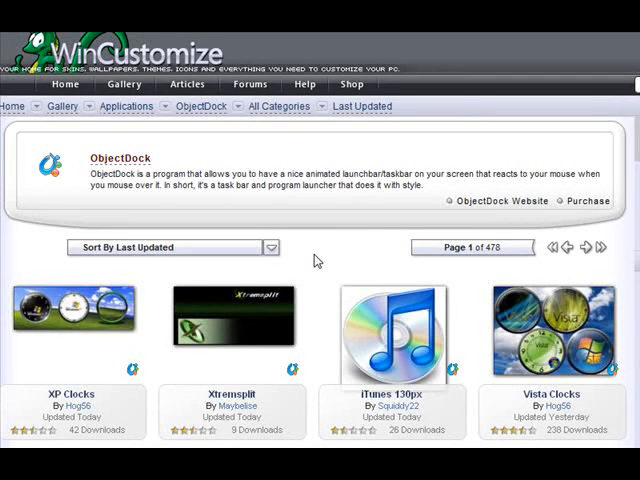
mouse_move(322, 256)
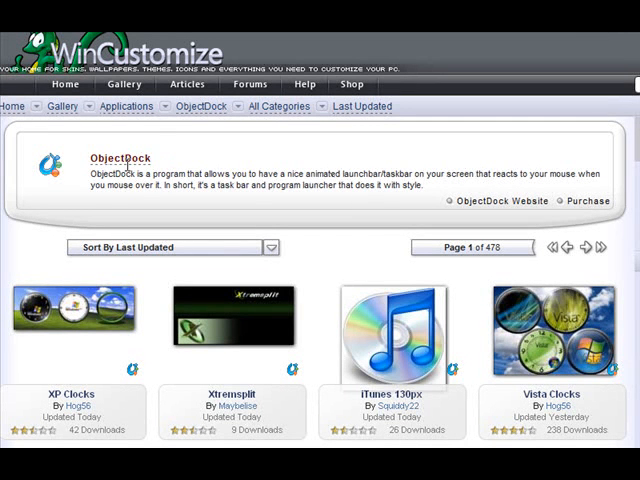
mouse_move(300, 148)
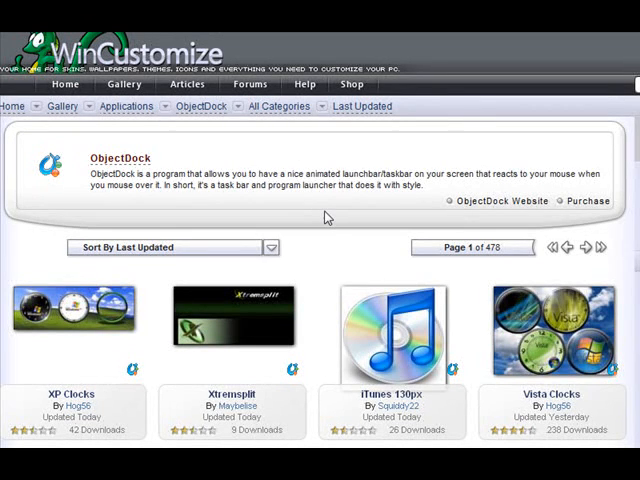
- Browse down the ObjectDock listing sorted by last updated, past entries like XP Clocks and GTA San Andreas
scroll("down", 3)
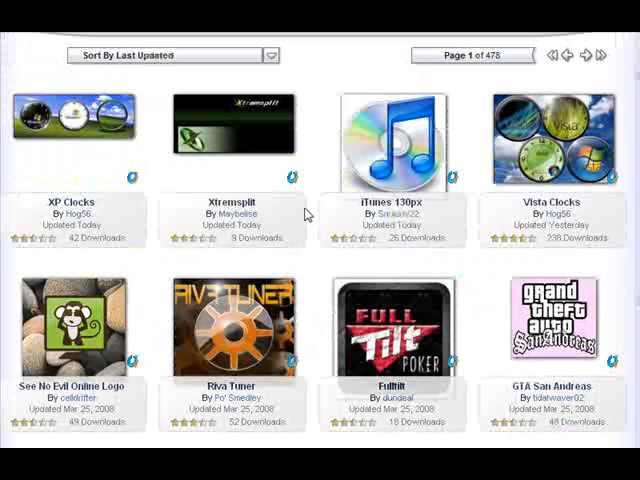
scroll("down", 3)
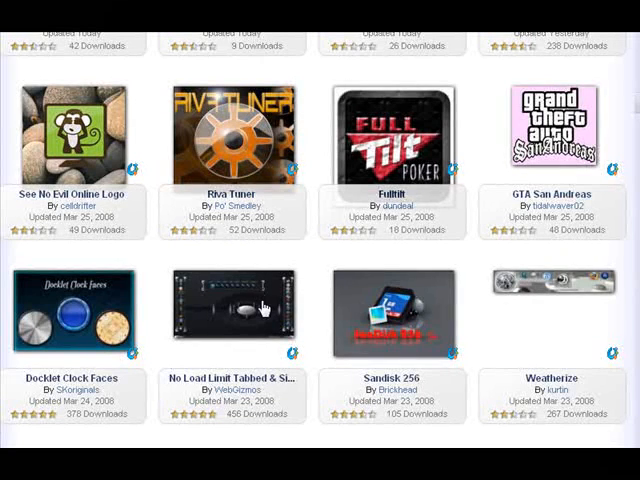
mouse_move(308, 264)
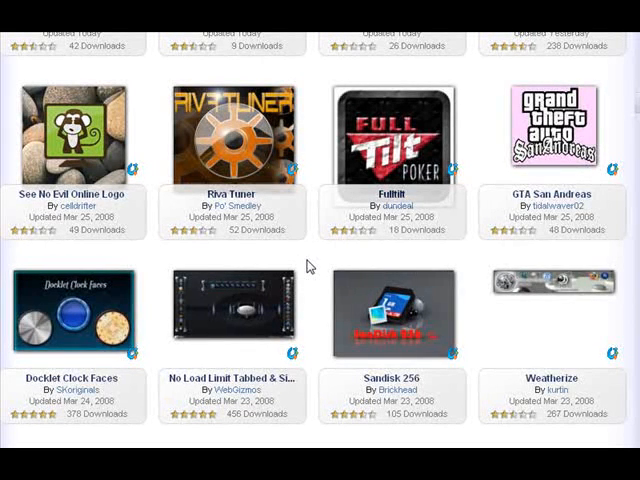
scroll("down", 3)
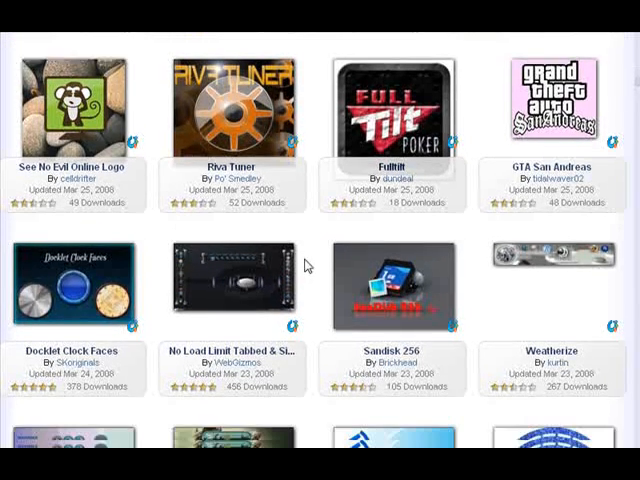
scroll("down", 3)
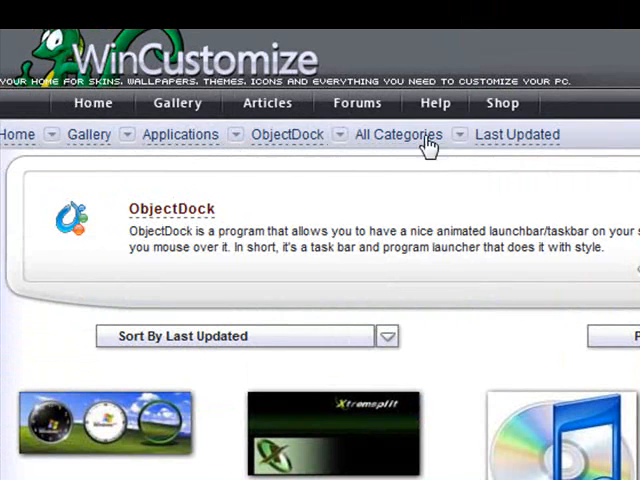
mouse_move(540, 148)
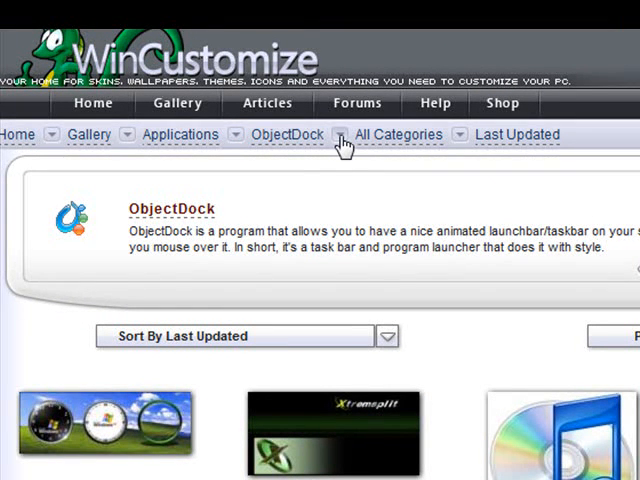
mouse_move(402, 142)
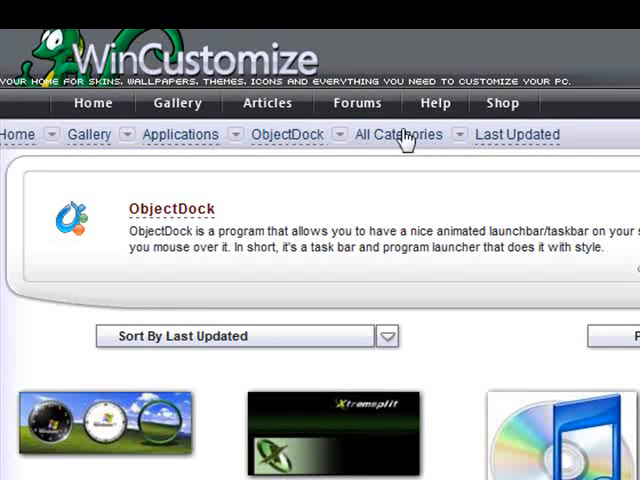
mouse_move(604, 136)
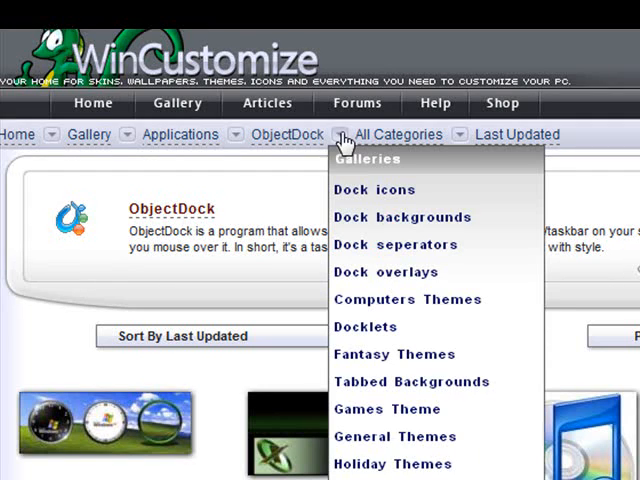
- Scroll the ObjectDock page toward its All Categories dropdown
scroll("down", 3)
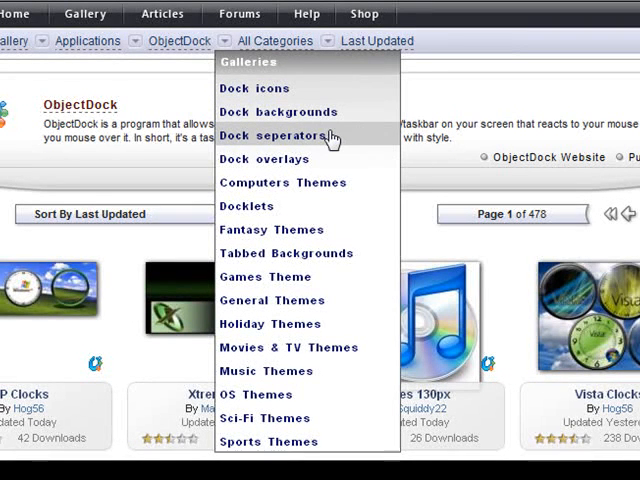
mouse_move(300, 182)
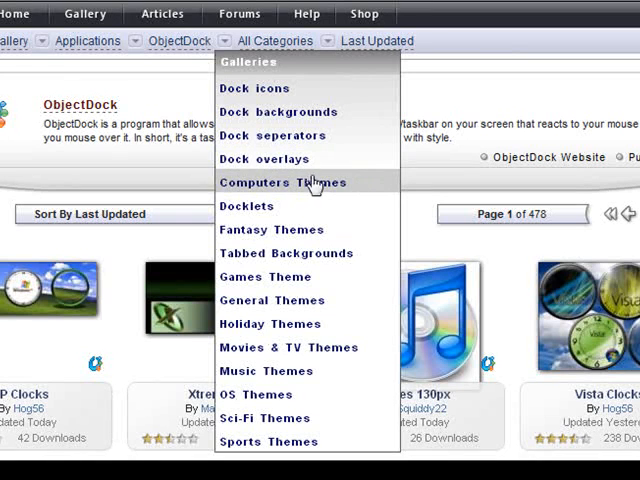
mouse_move(248, 204)
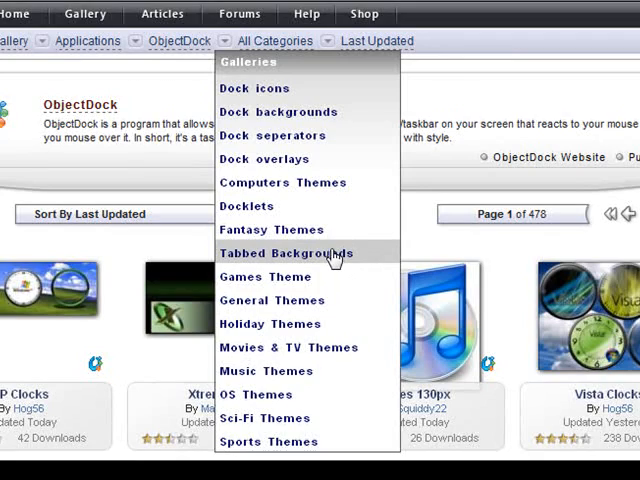
- Show the Tabbed Backgrounds category of the ObjectDock gallery and browse its docks
left_click(284, 252)
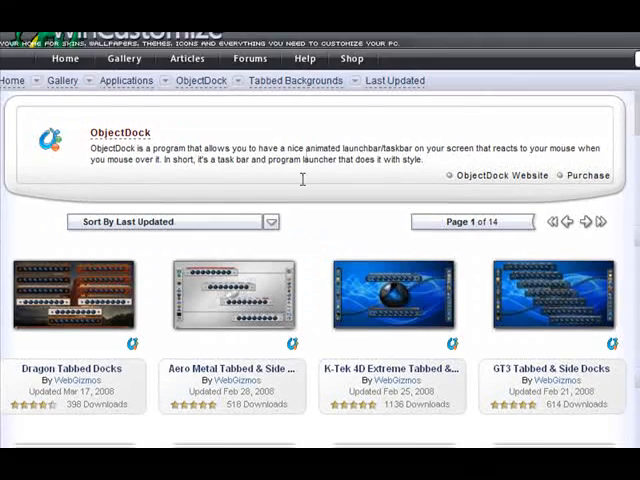
scroll("down", 3)
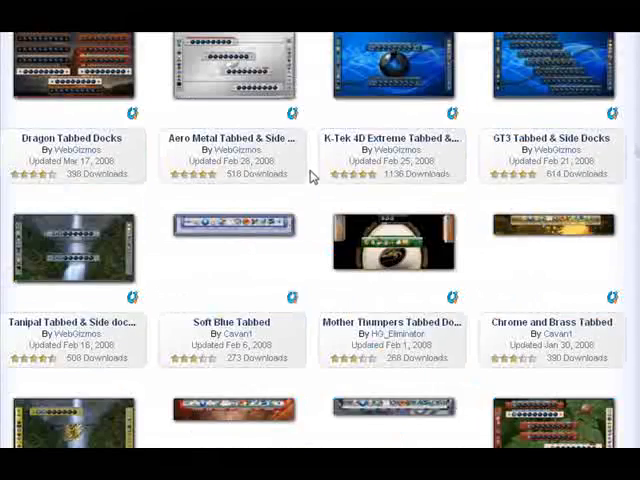
scroll("down", 3)
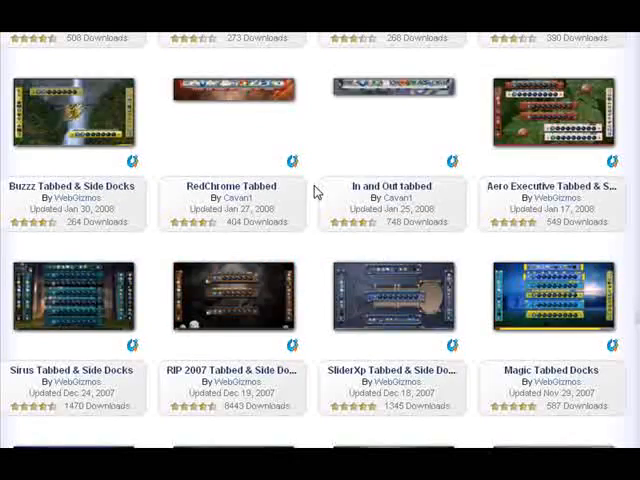
scroll("down", 3)
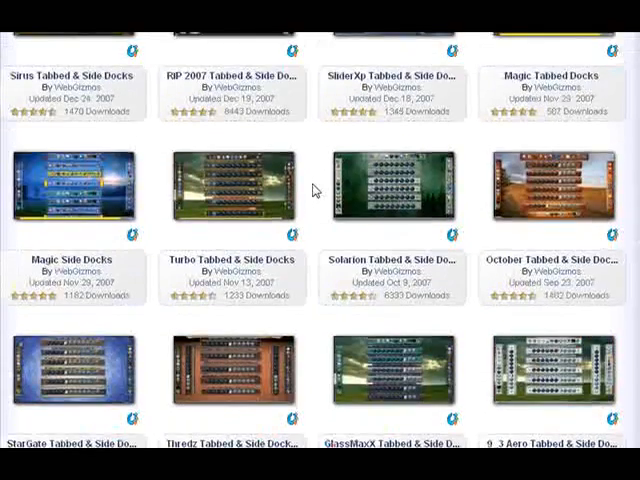
scroll("down", 3)
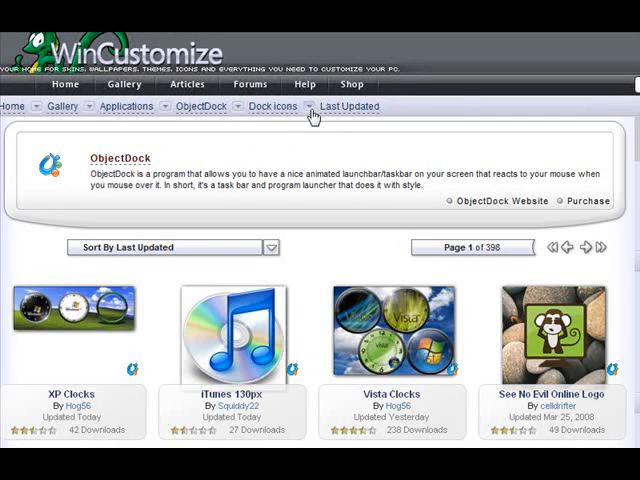
- Choose Tabbed Backgrounds again from the All Categories list
left_click(272, 106)
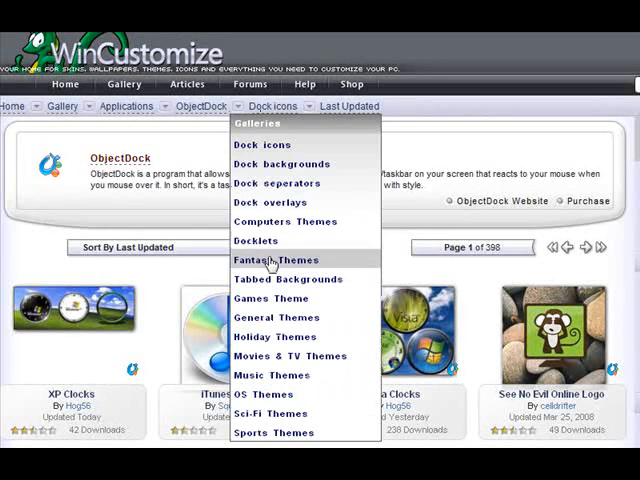
left_click(288, 280)
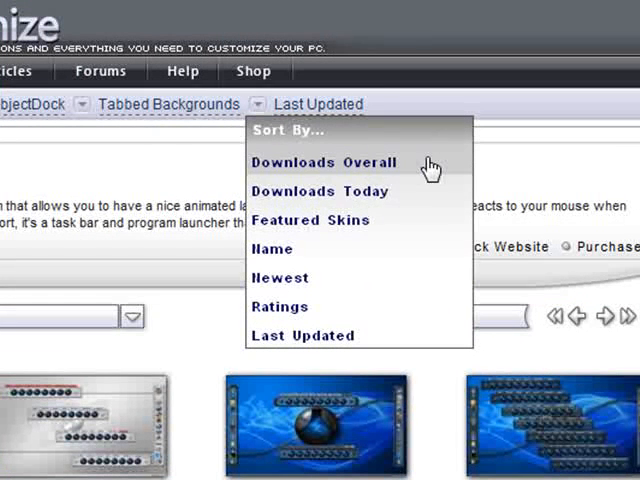
mouse_move(416, 192)
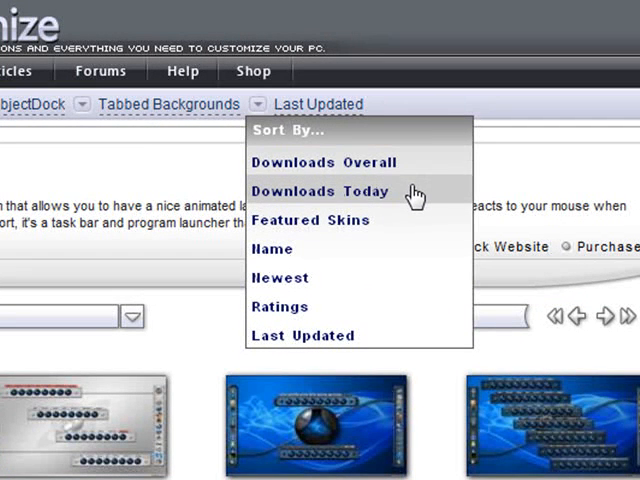
mouse_move(408, 222)
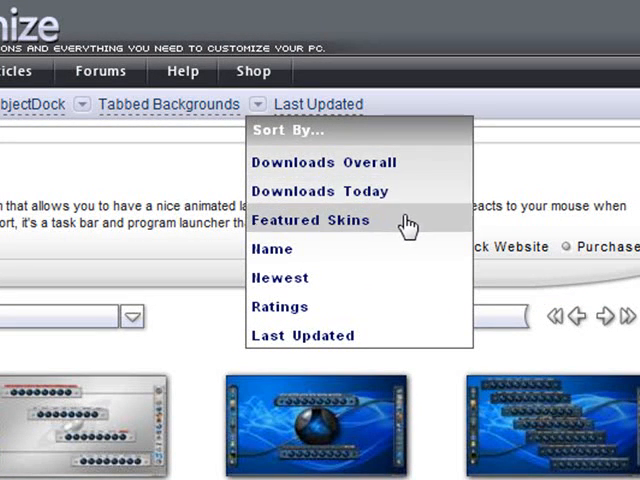
mouse_move(388, 242)
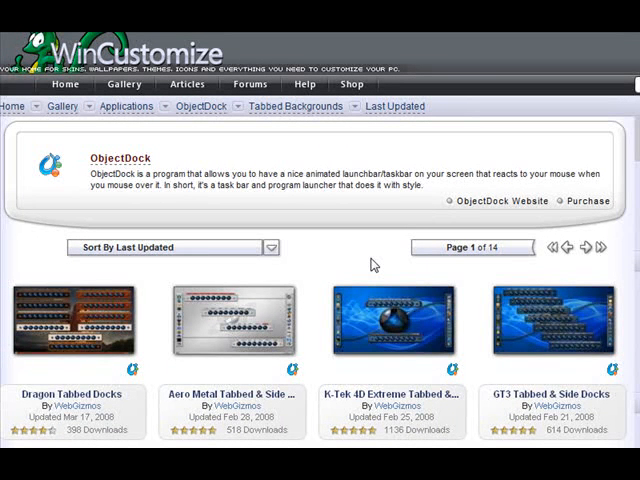
mouse_move(78, 132)
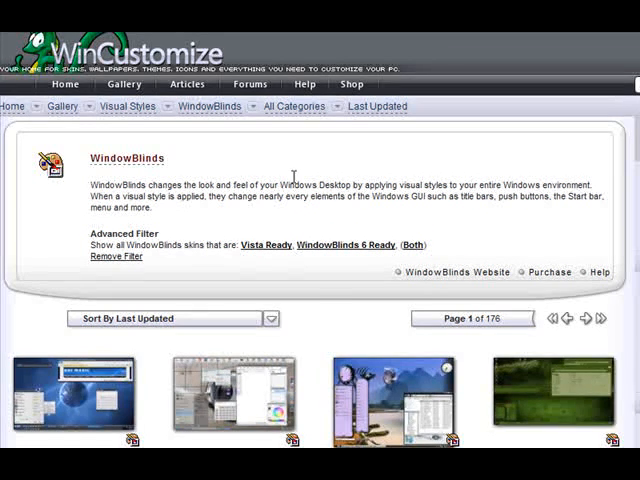
scroll("down", 3)
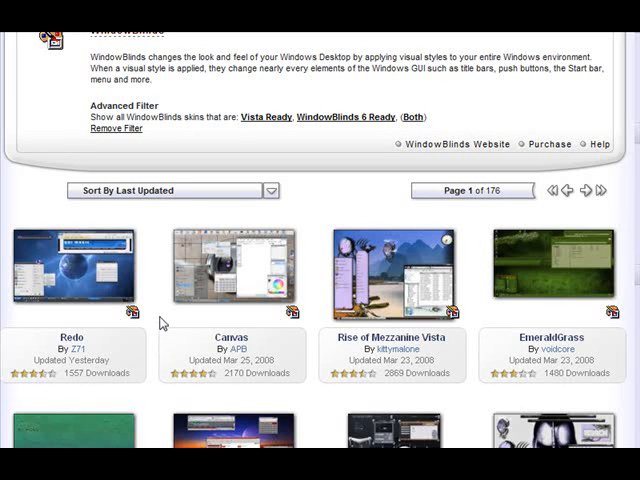
mouse_move(352, 180)
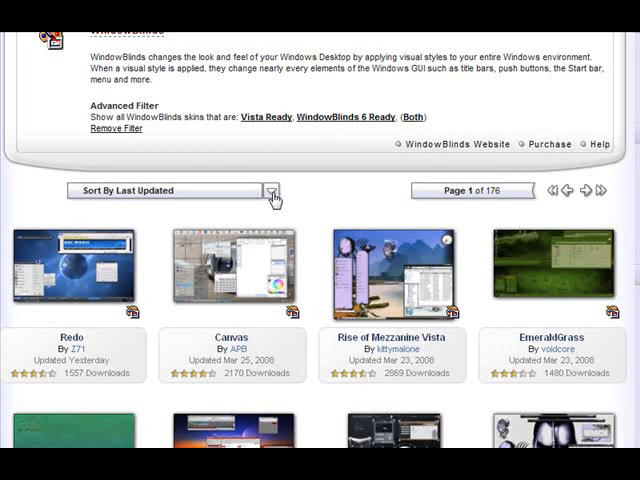
- Sort the WindowBlinds skins by Skin Rating, bringing up Stardock skins like Drapes and Aero Metal
left_click(270, 190)
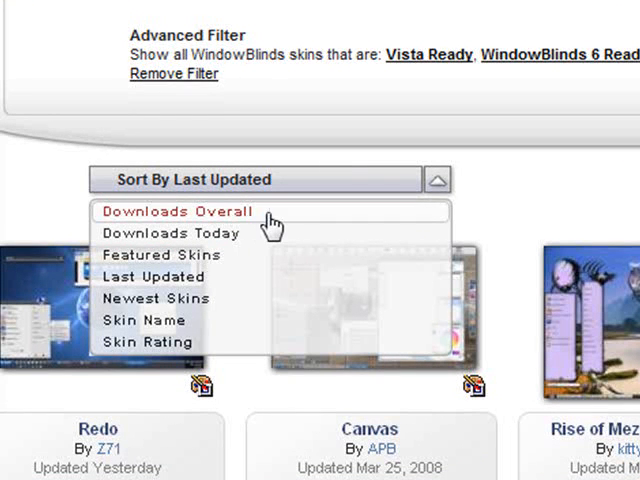
mouse_move(250, 232)
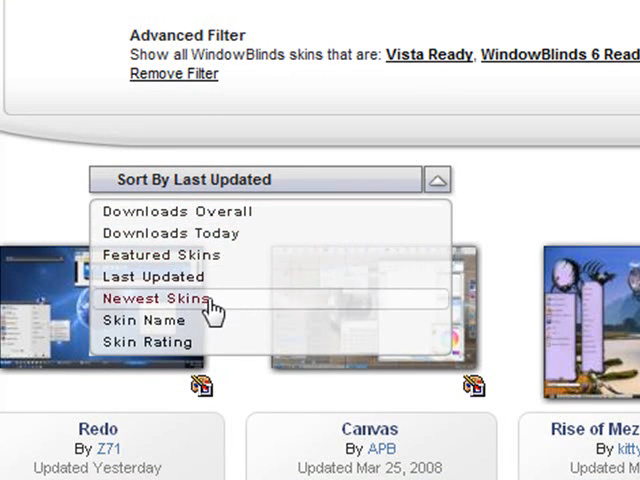
mouse_move(150, 320)
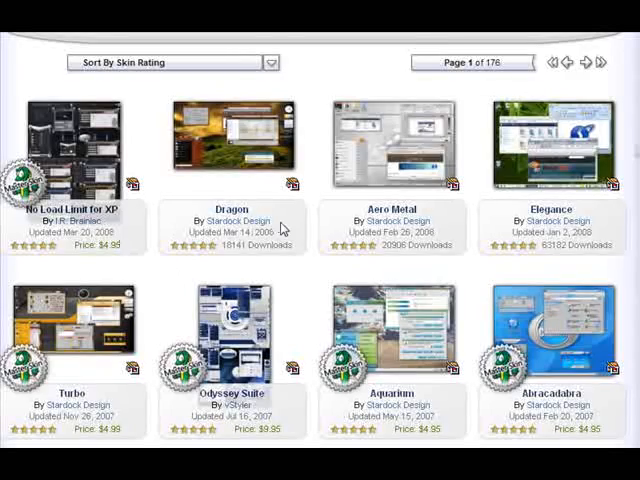
scroll("down", 3)
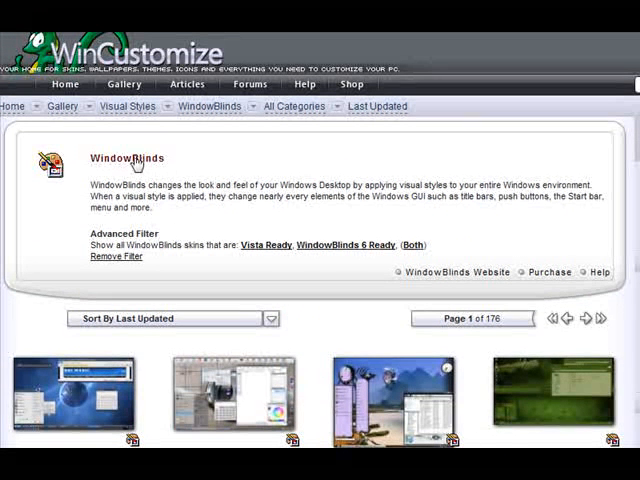
mouse_move(200, 196)
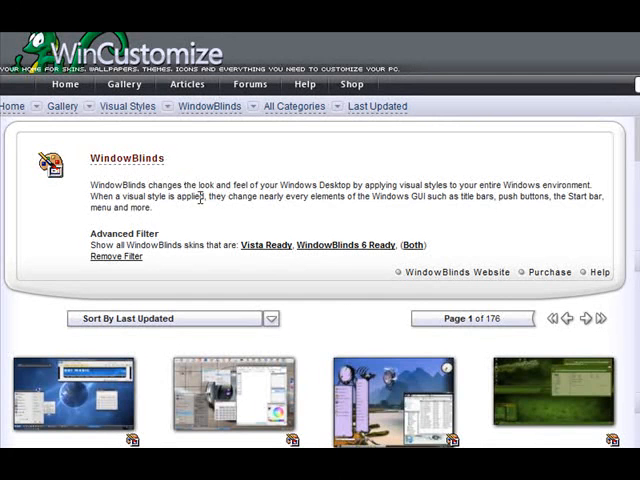
- Scroll the last-updated WindowBlinds listing toward its Advanced Filter links to narrow it to two pages
scroll("down", 3)
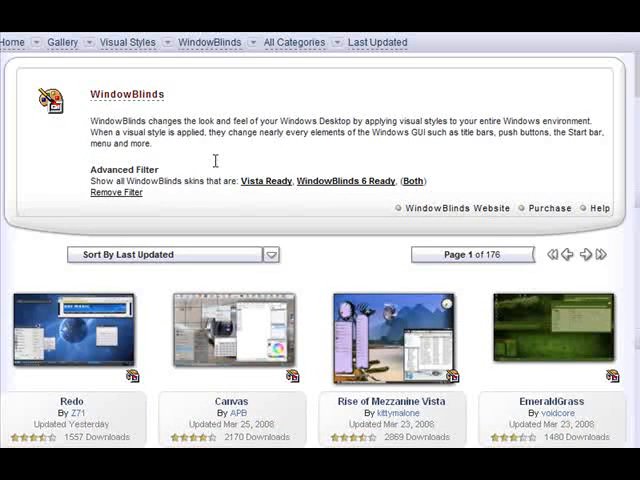
mouse_move(428, 196)
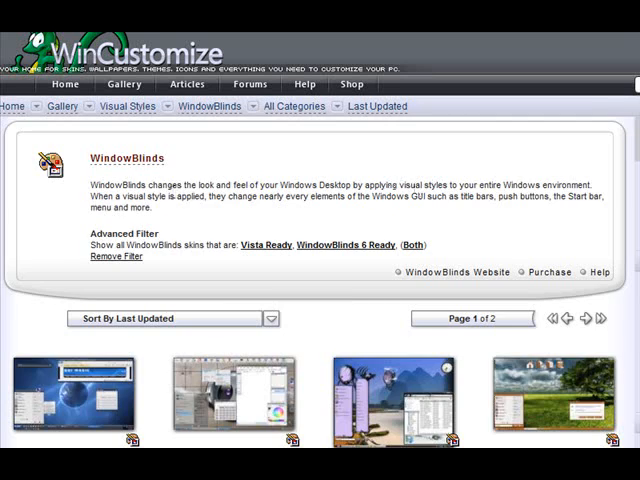
scroll("down", 3)
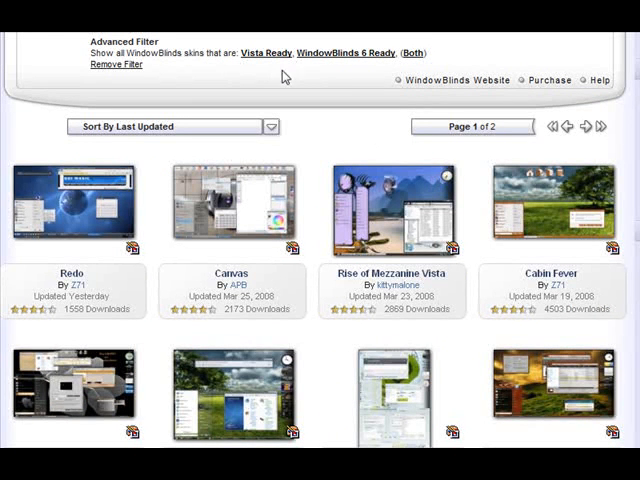
mouse_move(356, 176)
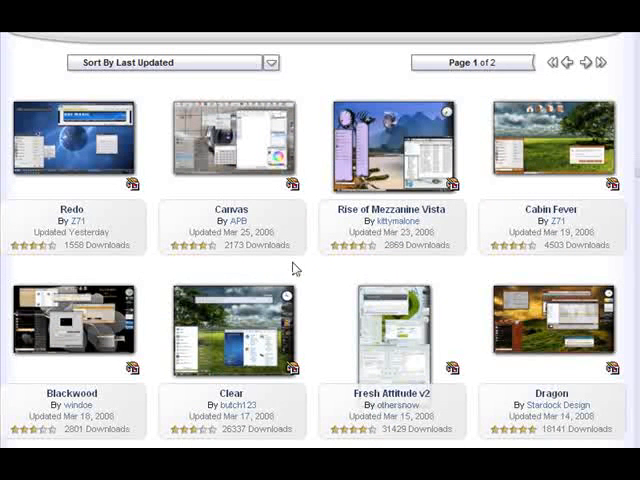
mouse_move(538, 330)
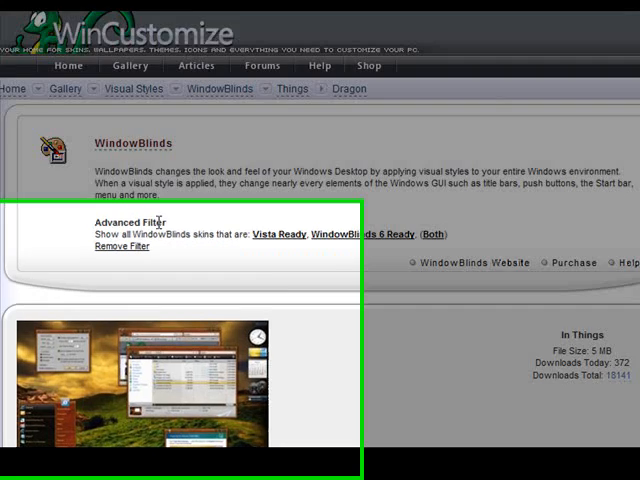
- Scroll the Dragon skin's page down to its WB6 Ready and Vista Ready badges
scroll("down", 3)
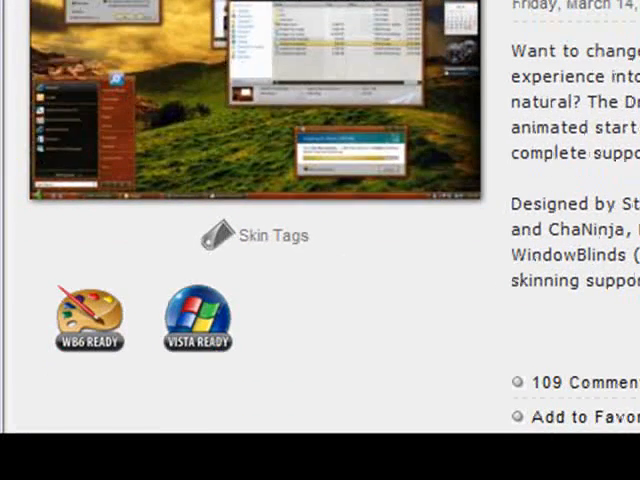
scroll("down", 3)
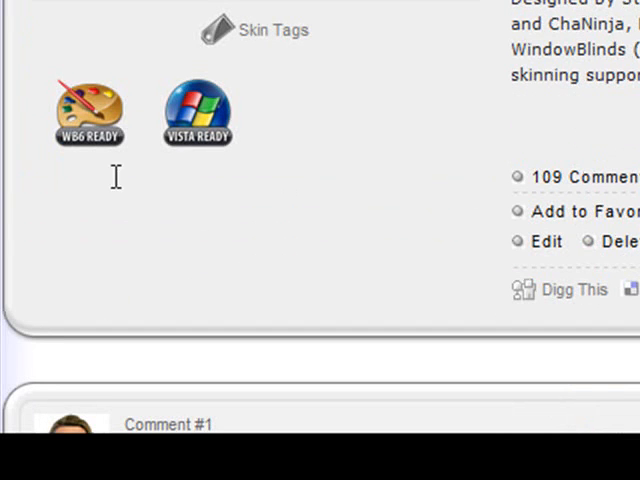
mouse_move(196, 164)
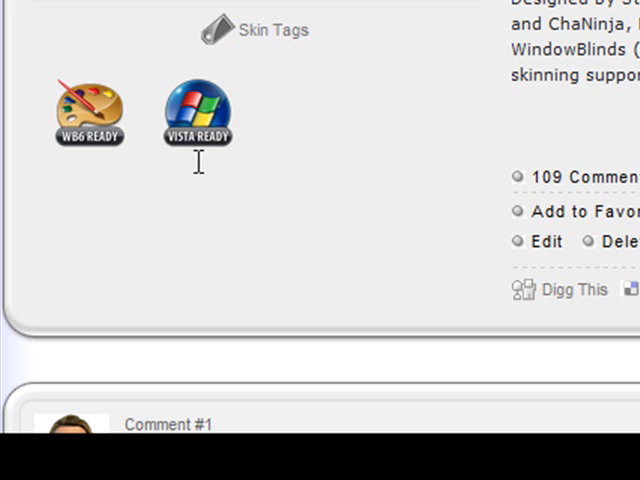
mouse_move(320, 92)
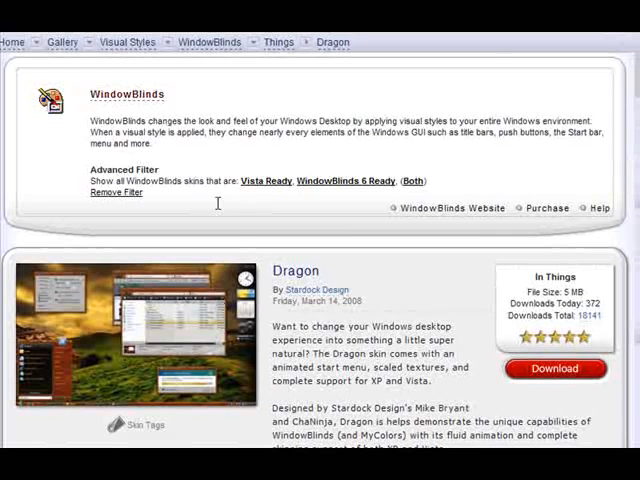
scroll("down", 3)
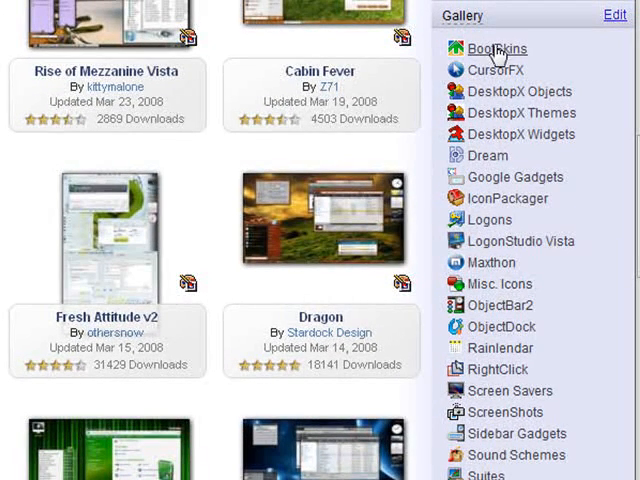
mouse_move(496, 372)
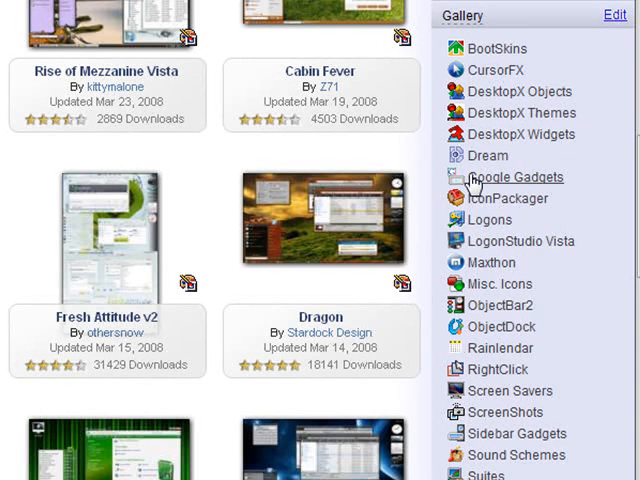
- Start editing which galleries the right sidebar's Gallery box lists
left_click(616, 16)
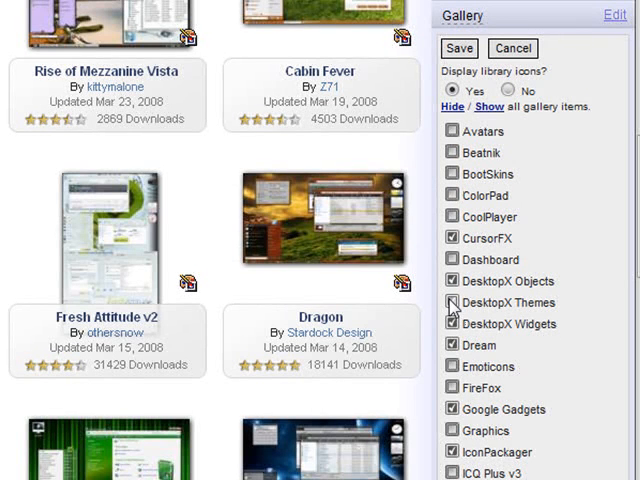
- Untick BootSkins in the sidebar gallery list and move down toward Save
left_click(452, 302)
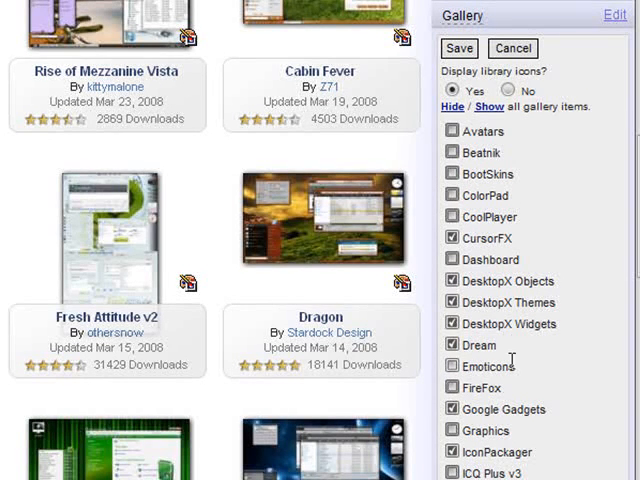
scroll("down", 3)
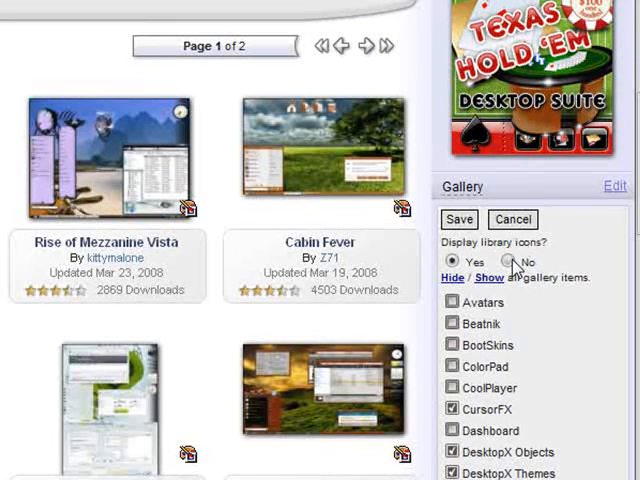
mouse_move(476, 218)
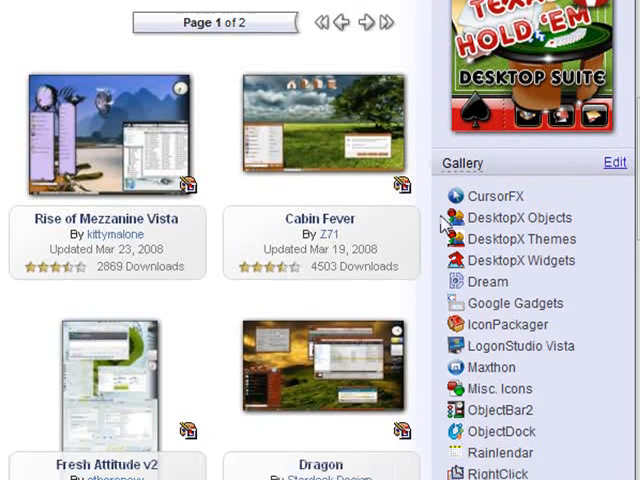
scroll("down", 3)
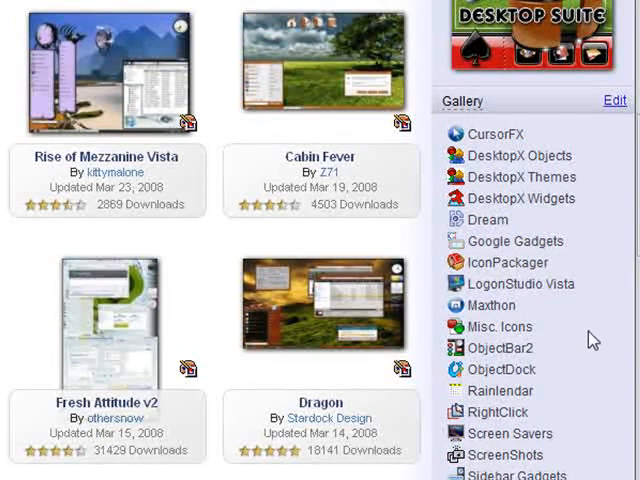
scroll("down", 3)
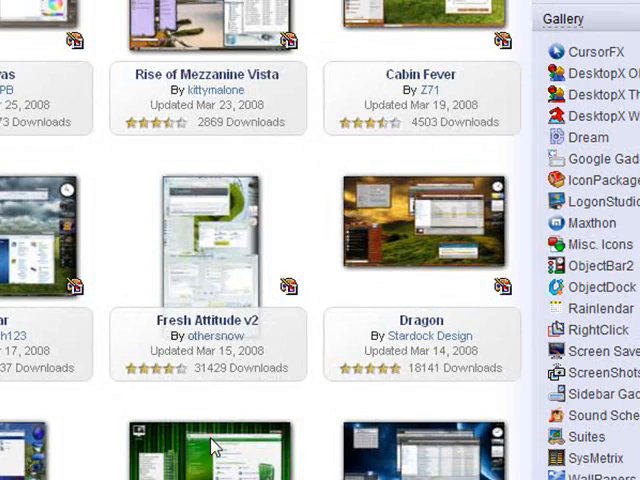
scroll("down", 3)
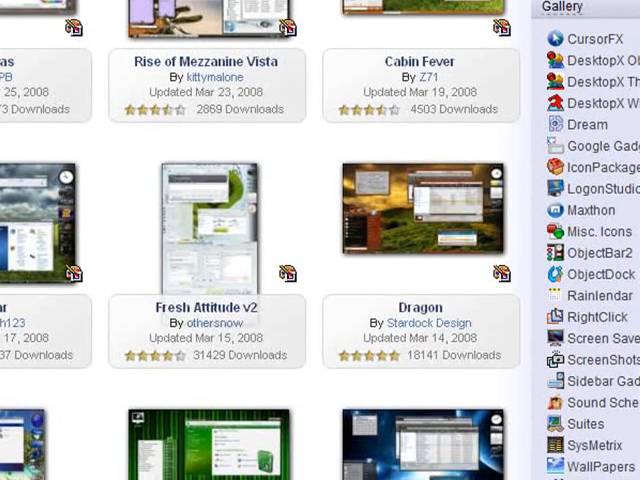